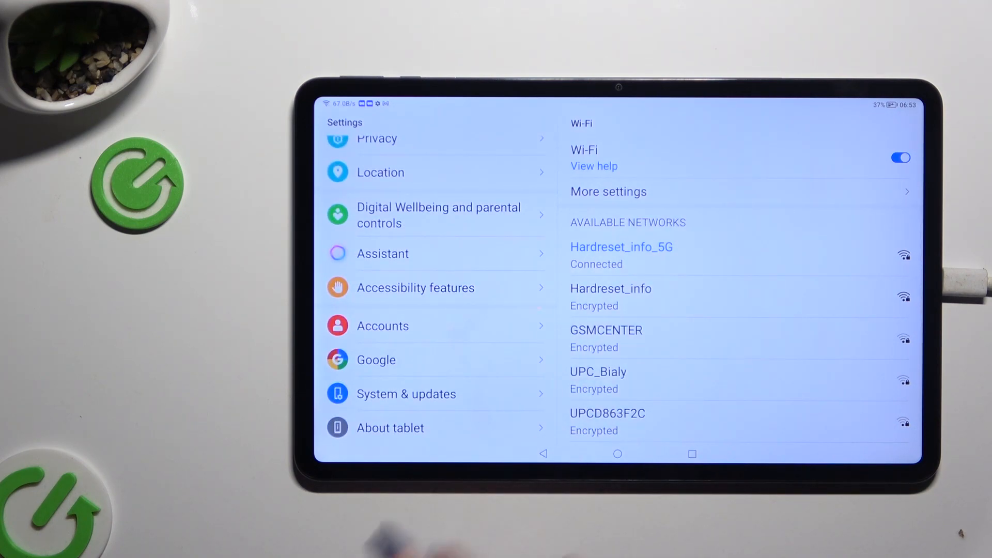
Go into Google settings and then its Autofill options under Services on this device.
left_click(376, 360)
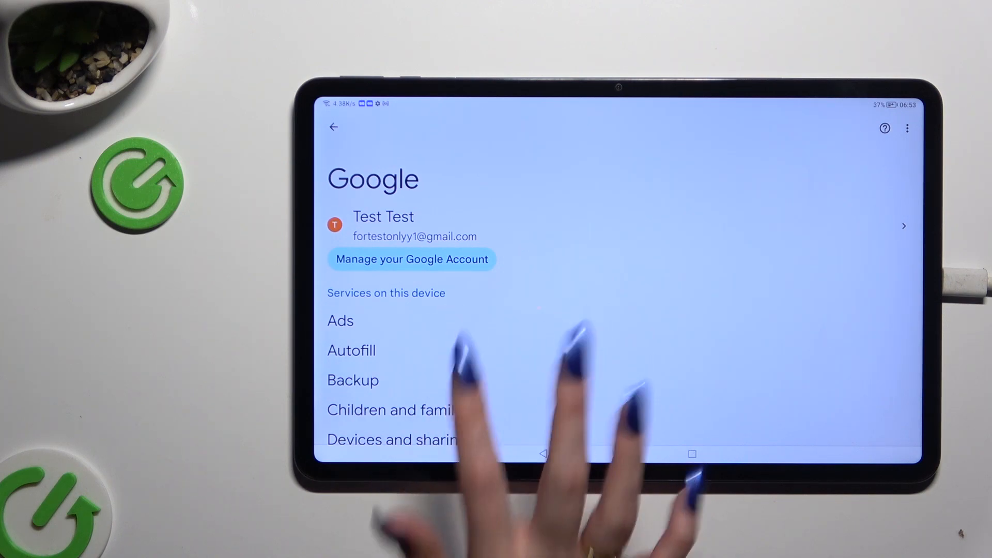
left_click(352, 350)
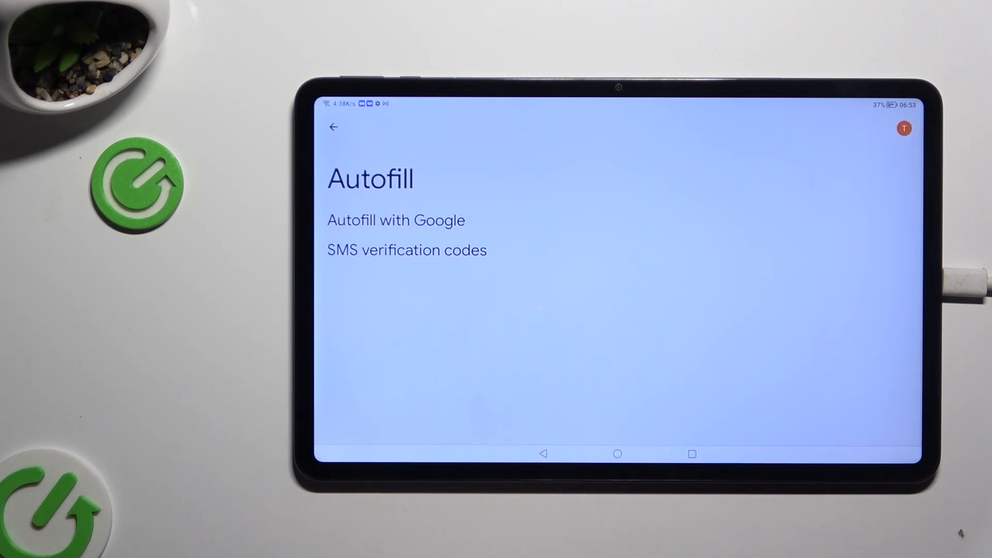
Switch Use Autofill with Google off, then back on, leaving it enabled.
left_click(396, 220)
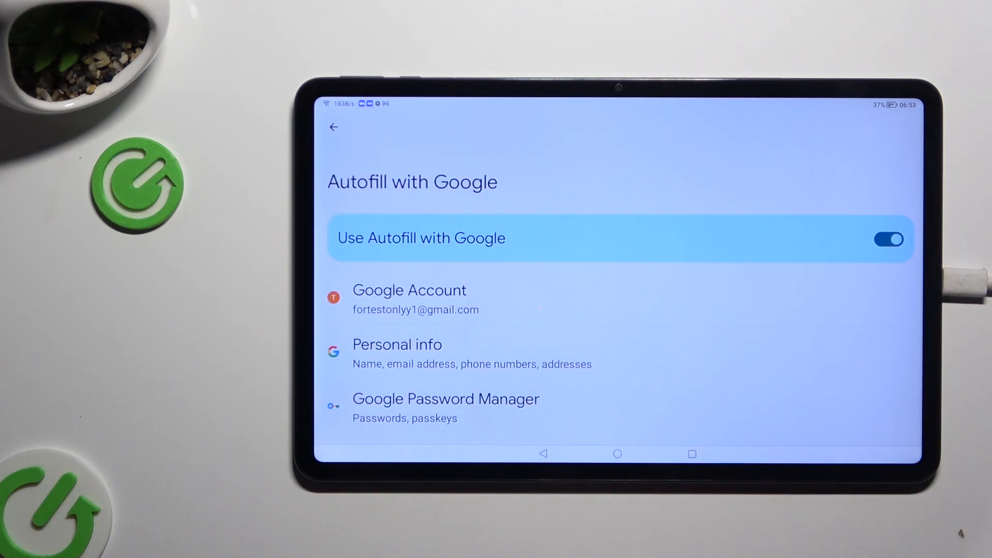
left_click(889, 239)
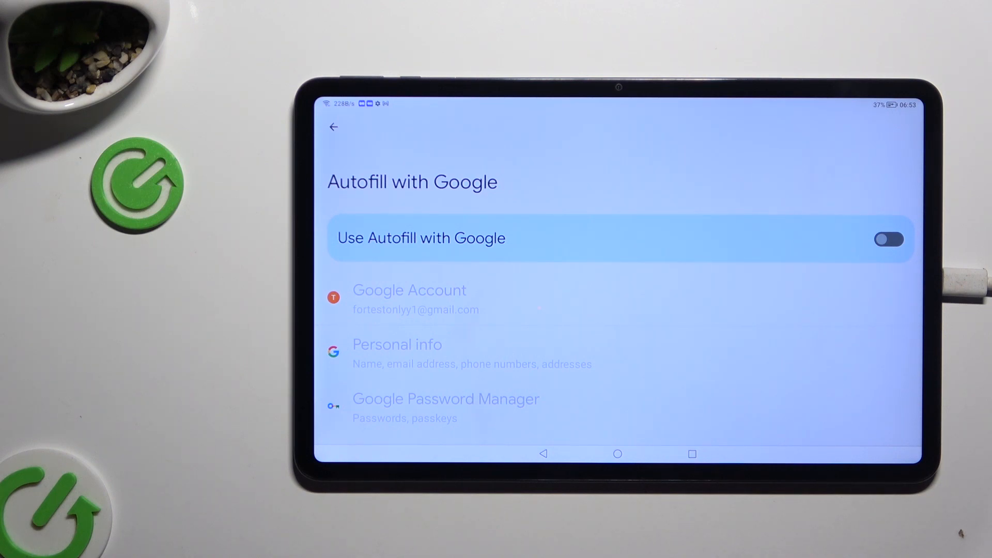
left_click(890, 239)
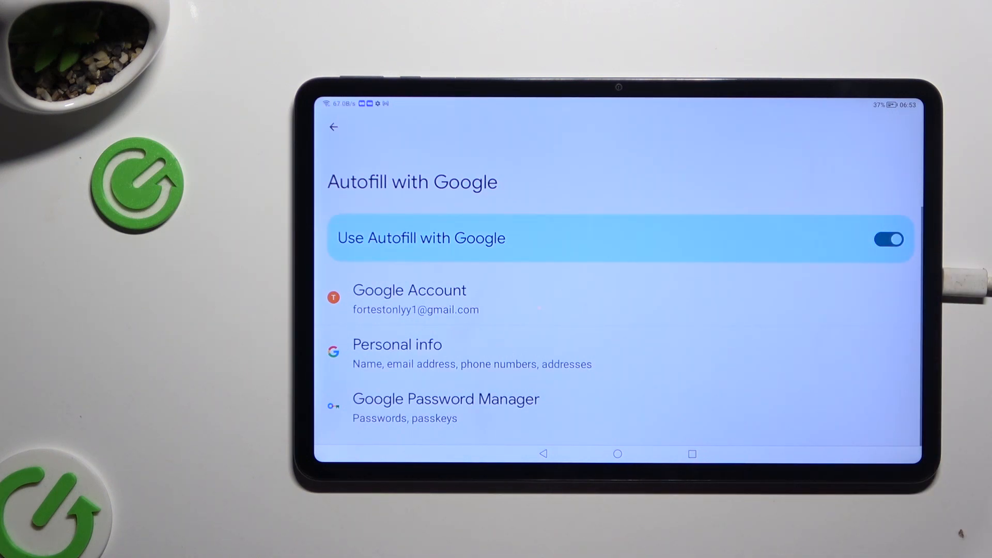